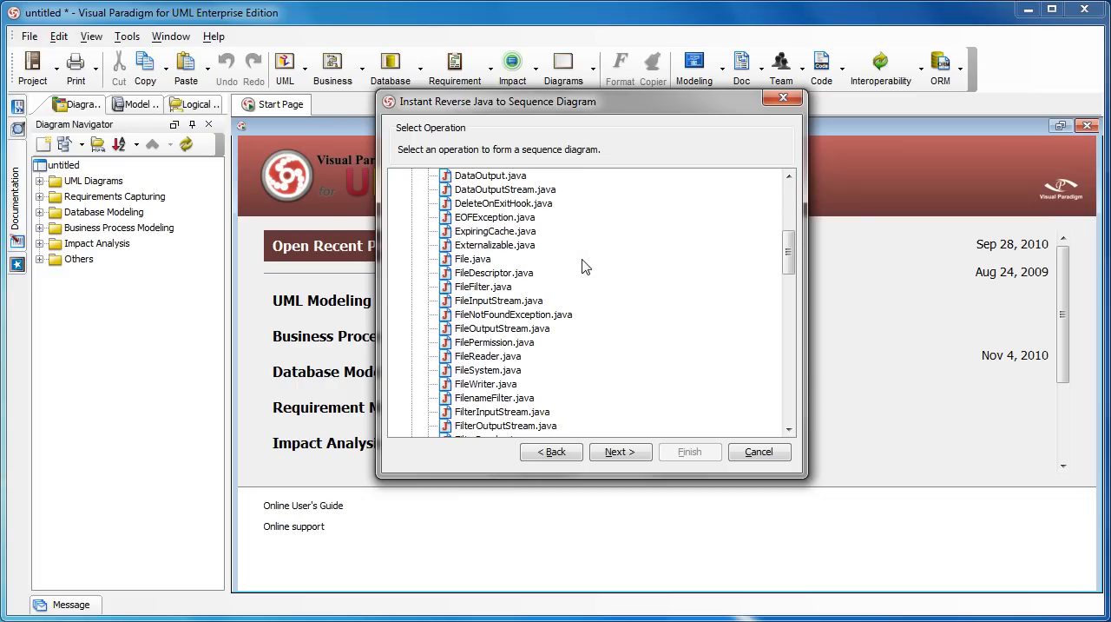
mouse_move(469, 266)
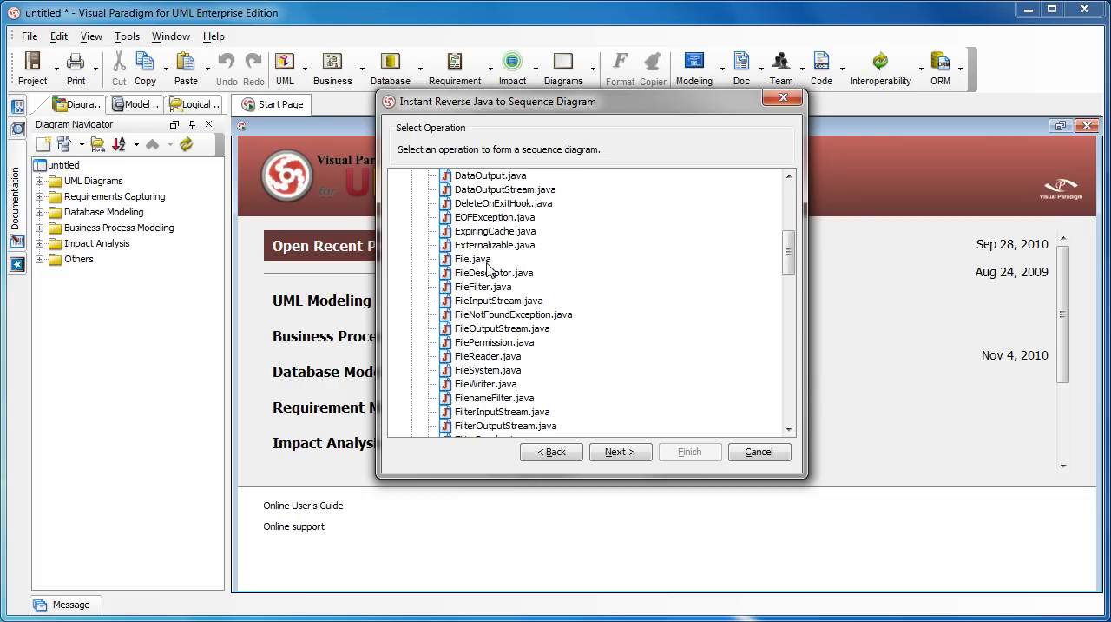
mouse_move(469, 262)
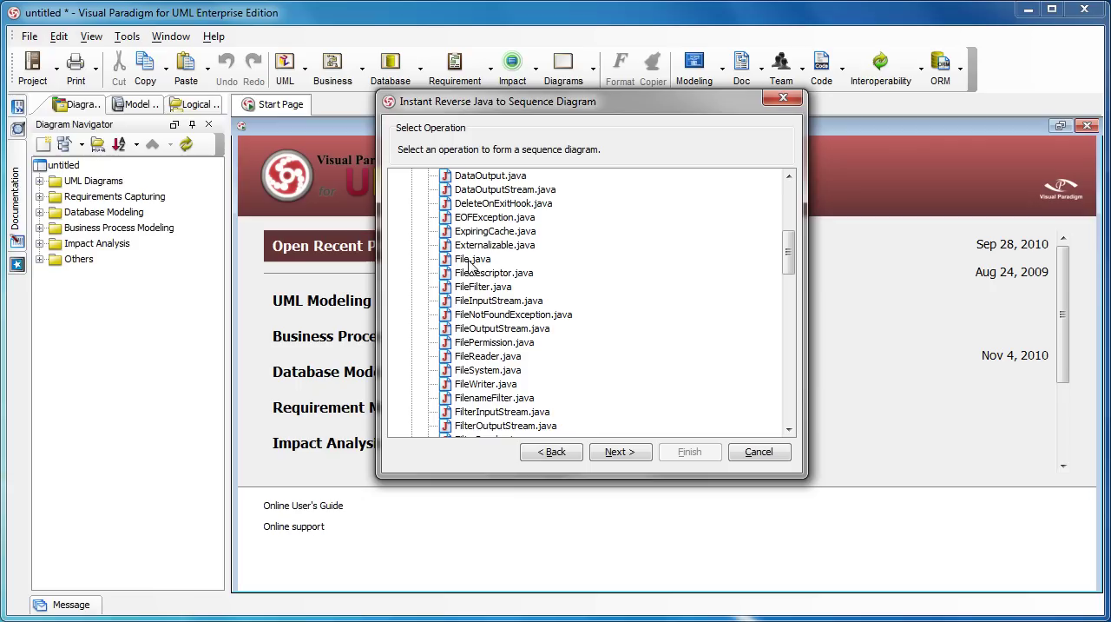
Select File.java in the Instant Reverse wizard's operation tree.
click(470, 259)
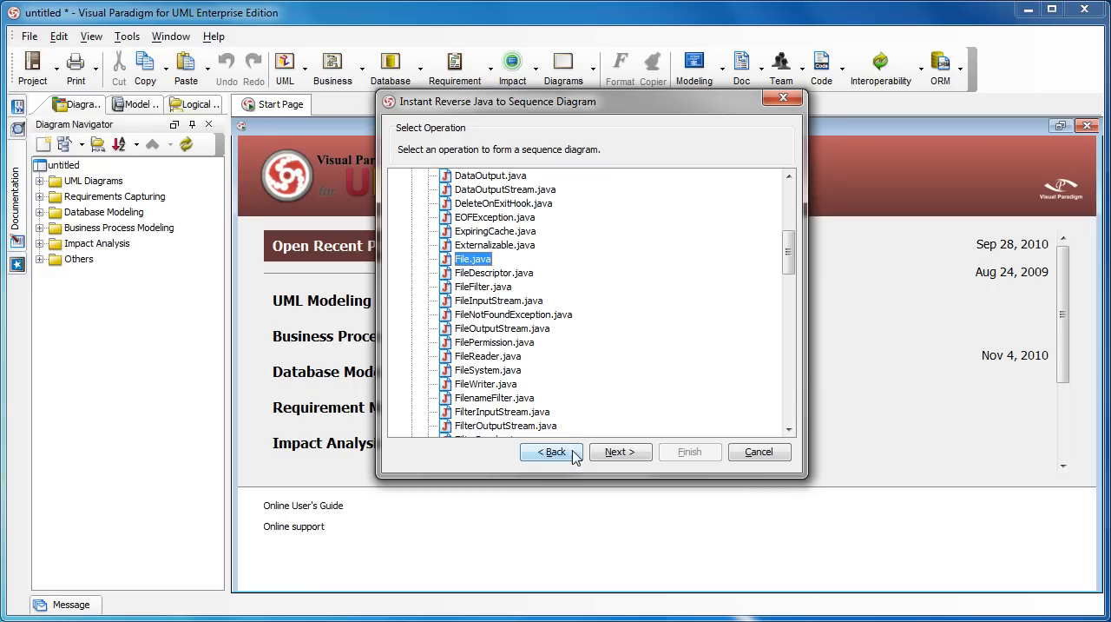
Go back to the Java Source page listing C:\src\java.
click(550, 451)
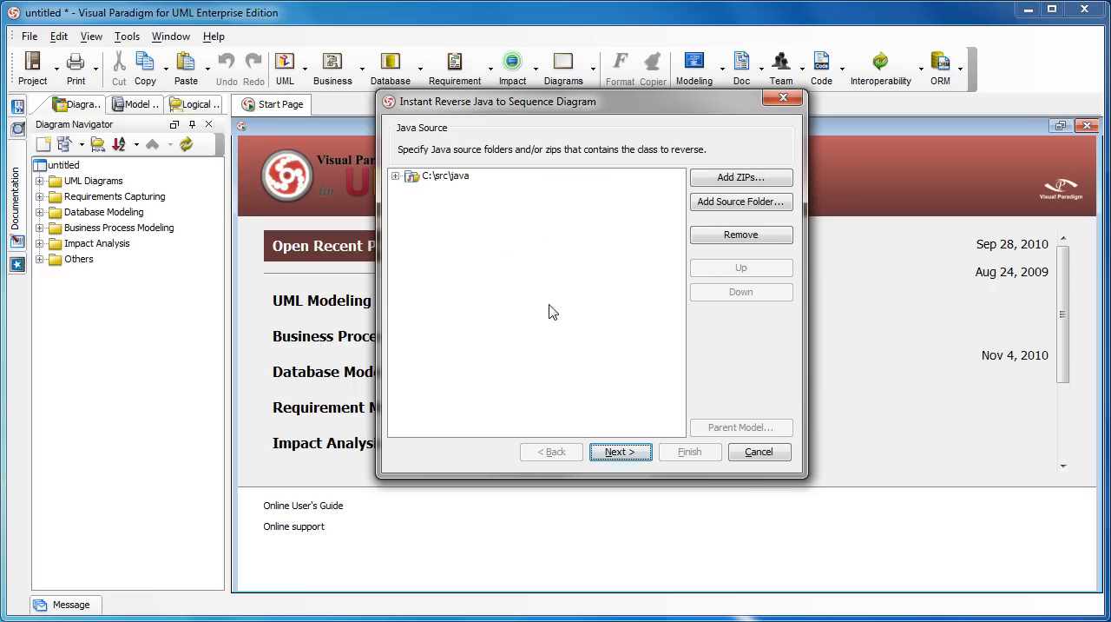
mouse_move(443, 189)
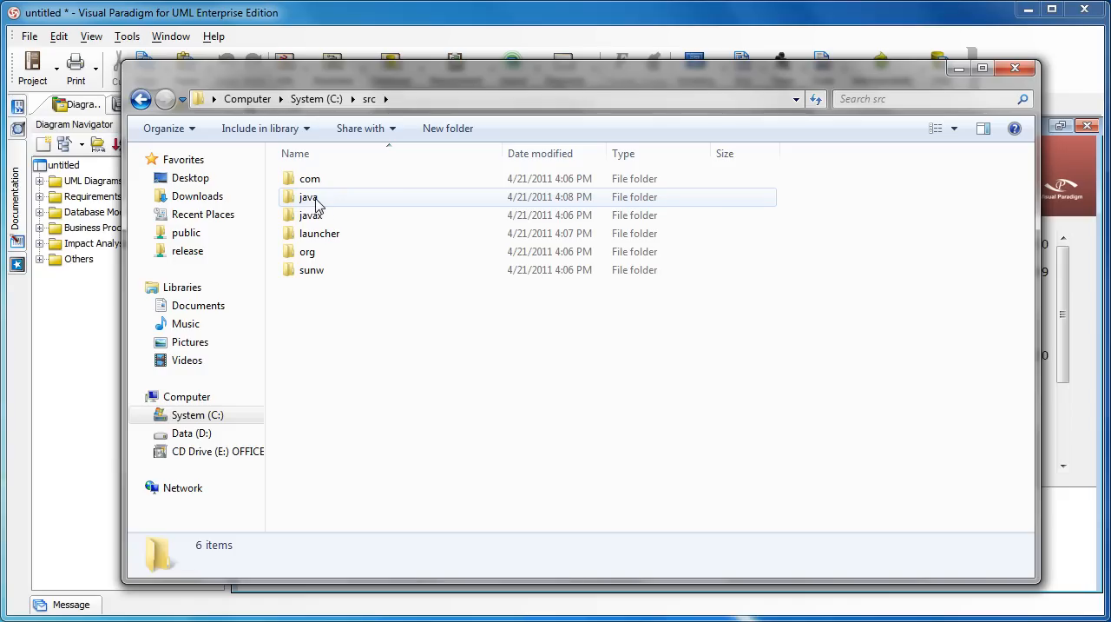
mouse_move(318, 201)
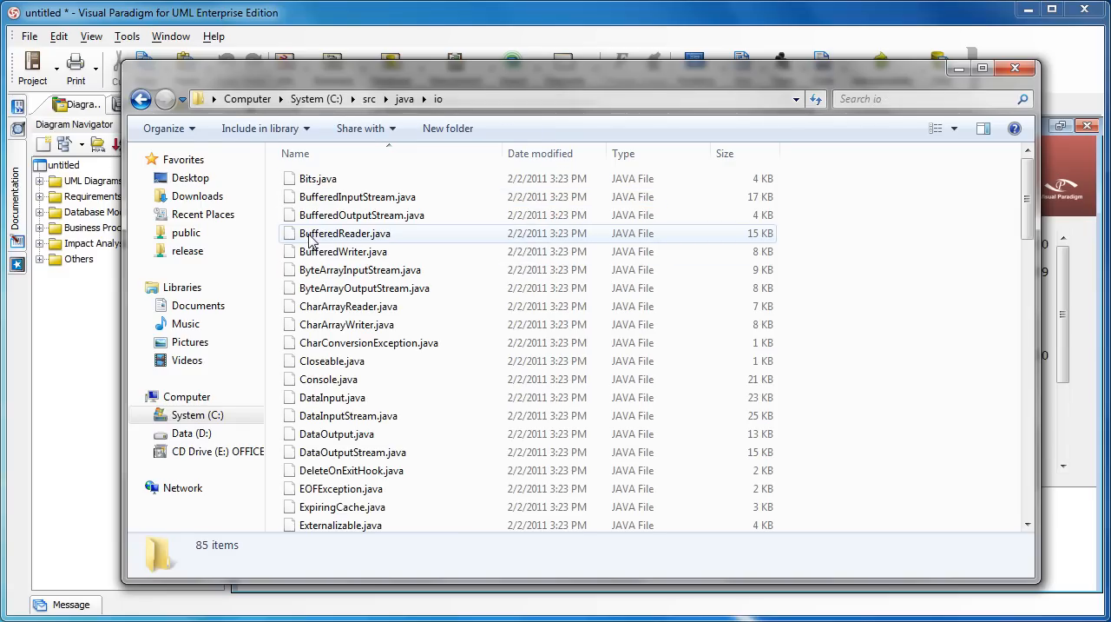
Open File.java from C:\src\java\io in the PSPad editor.
right_click(317, 173)
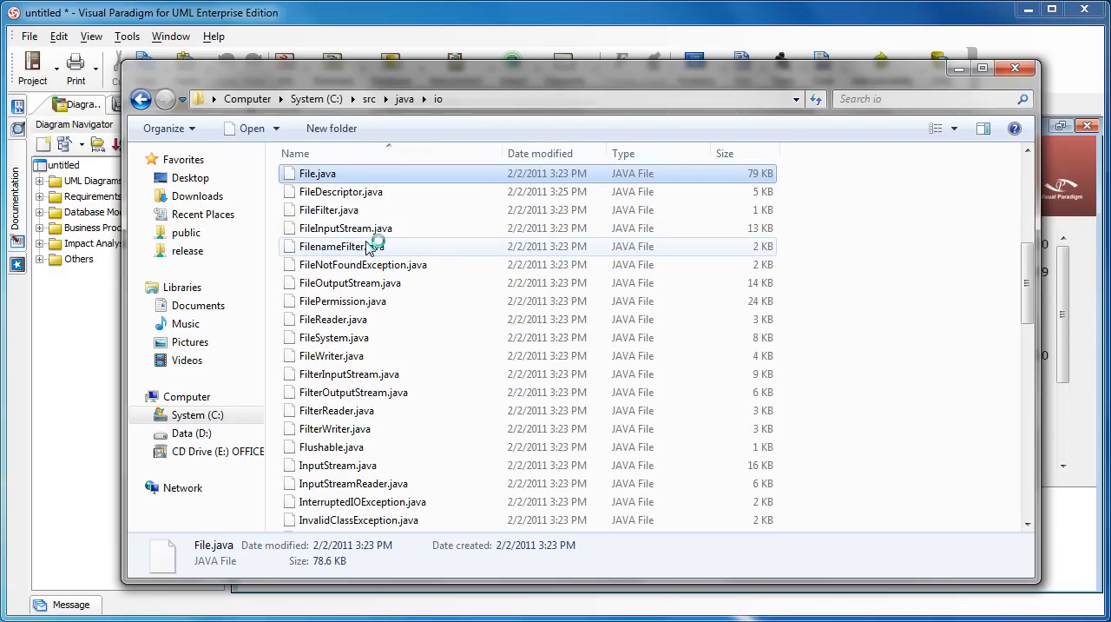
double_click(318, 172)
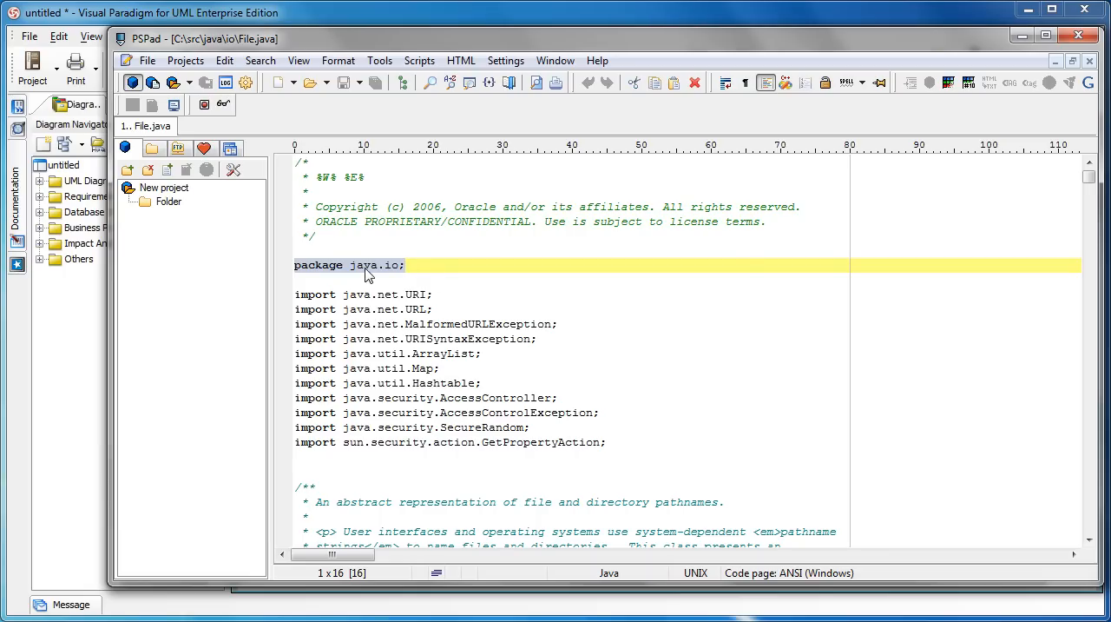
mouse_move(356, 271)
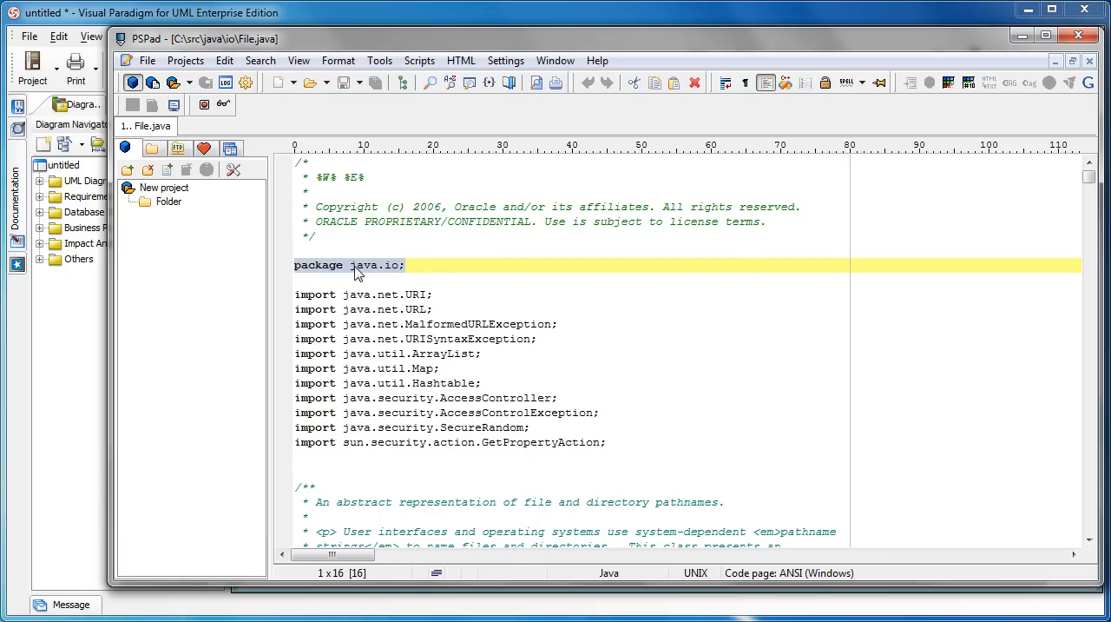
double_click(364, 265)
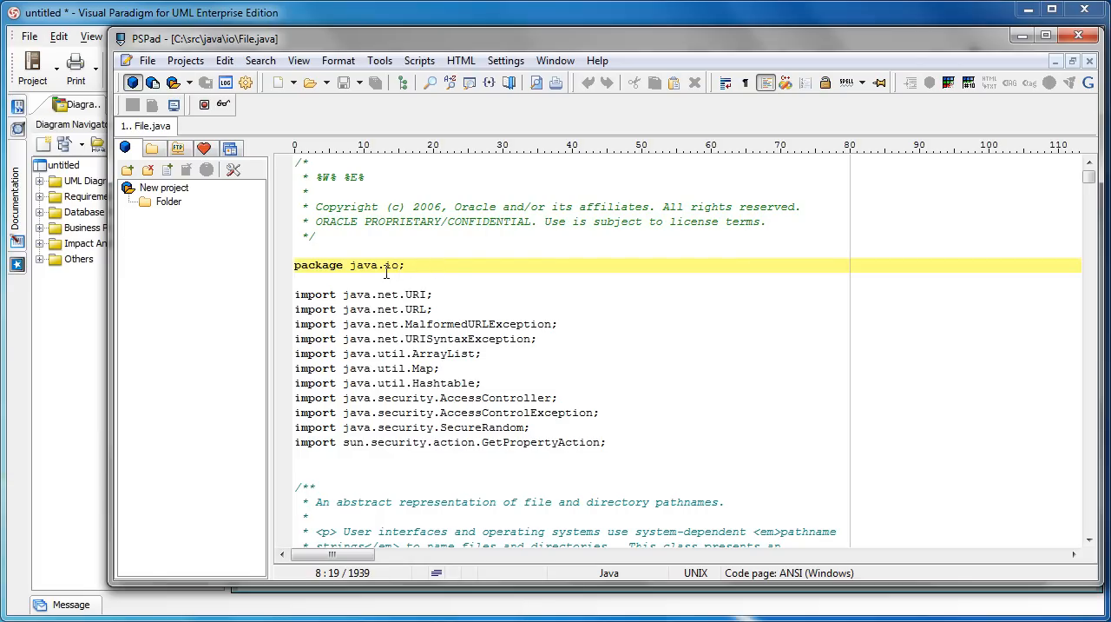
double_click(362, 265)
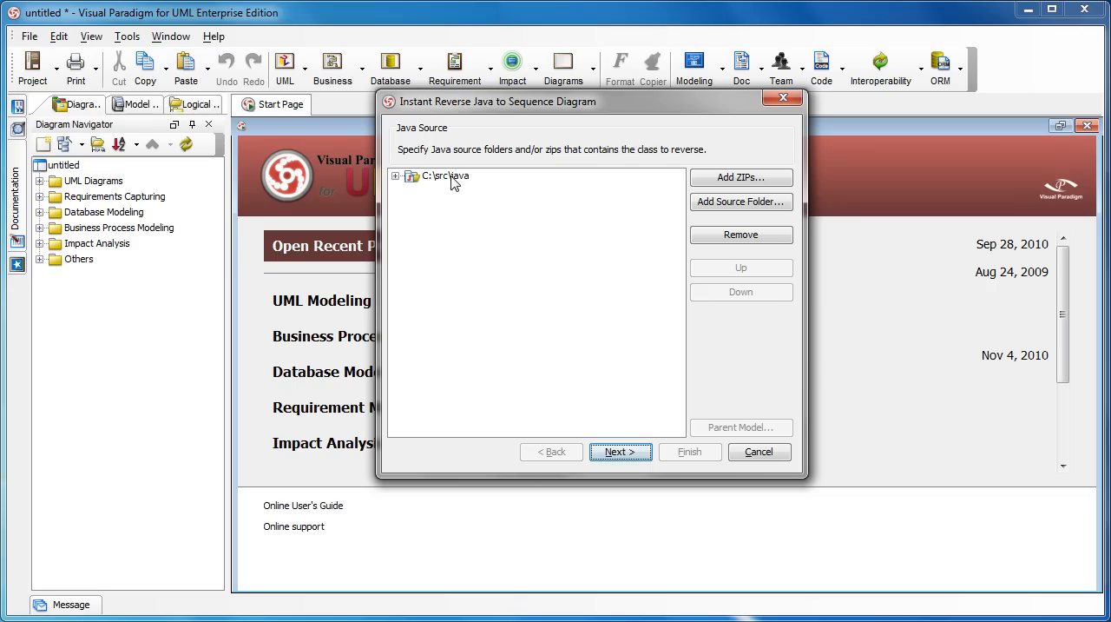
Select the C:\src\java source entry and cancel the Instant Reverse wizard.
click(740, 234)
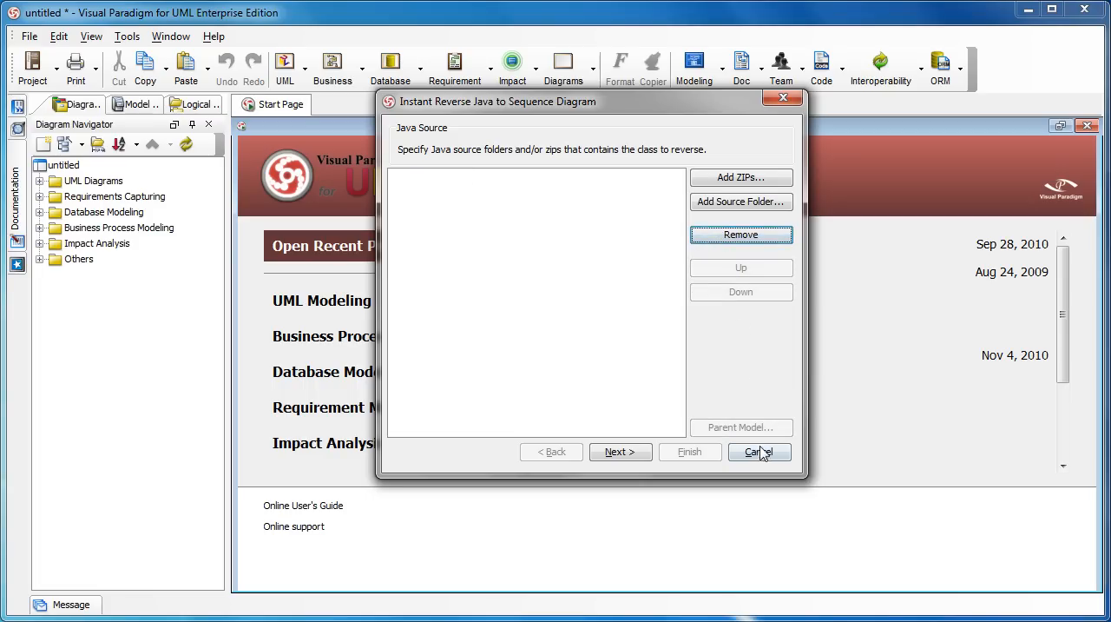
click(759, 451)
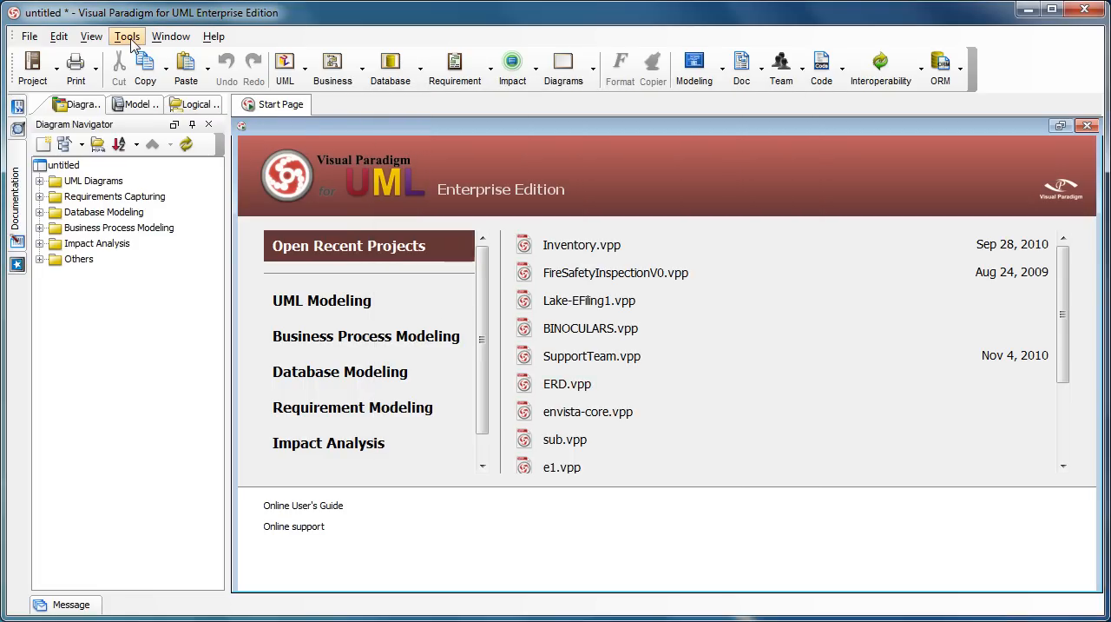
Reopen Instant Reverse Java to Sequence Diagram and remove the C:\src\java source folder.
click(127, 36)
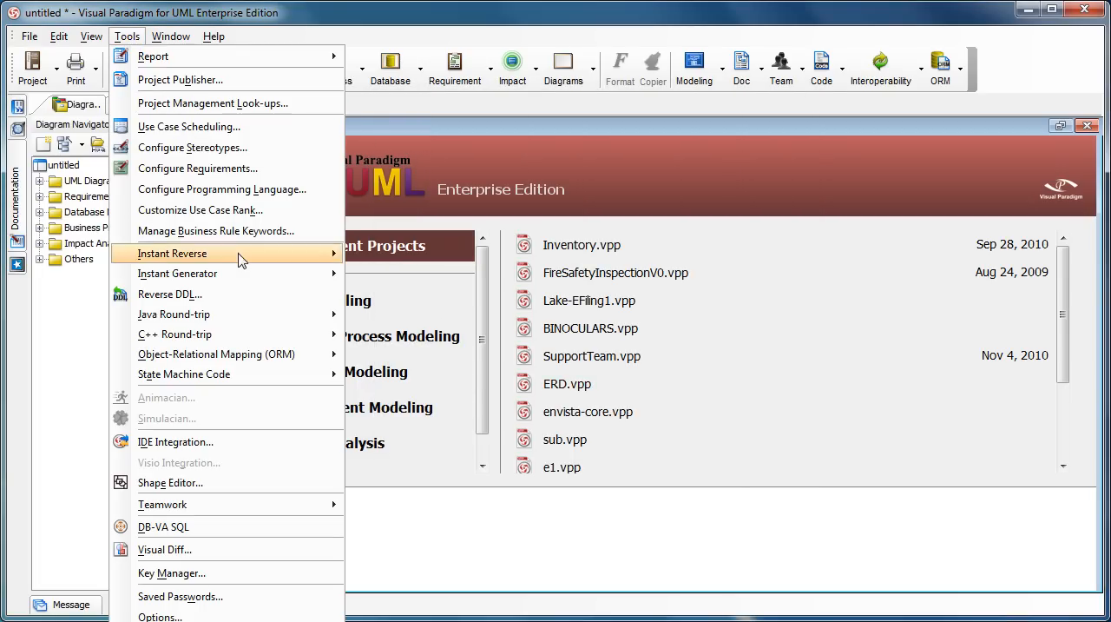
click(172, 252)
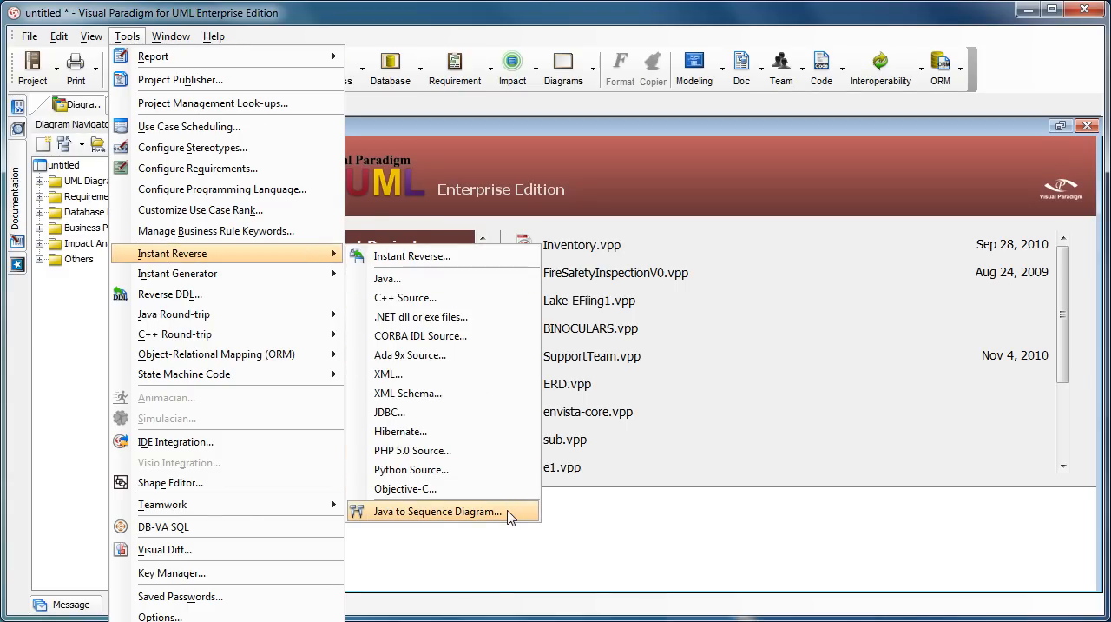
click(438, 511)
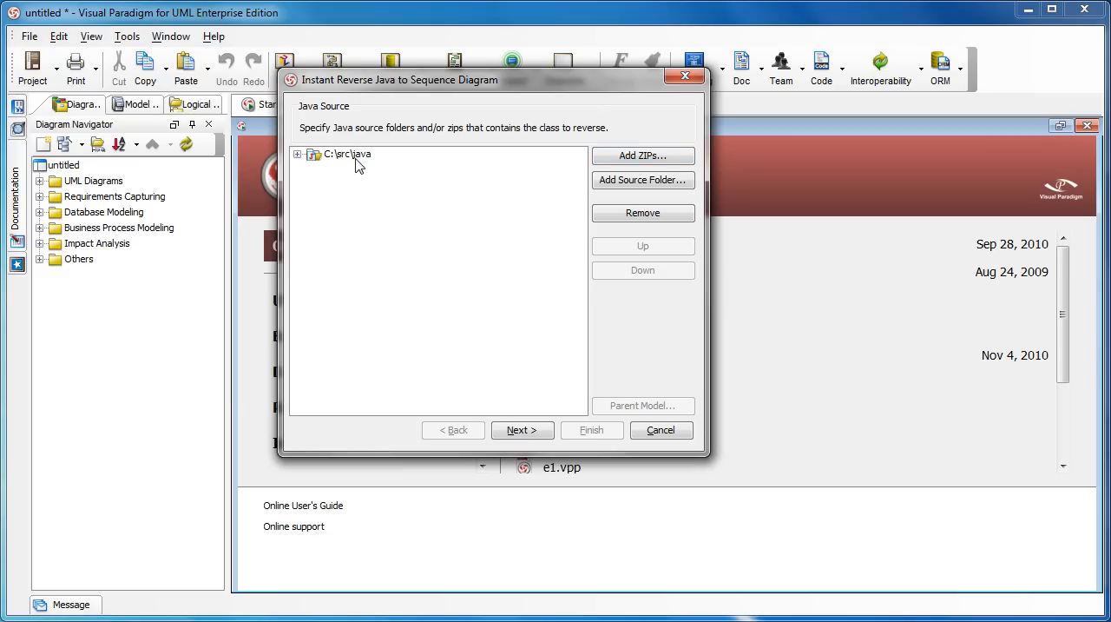
click(347, 153)
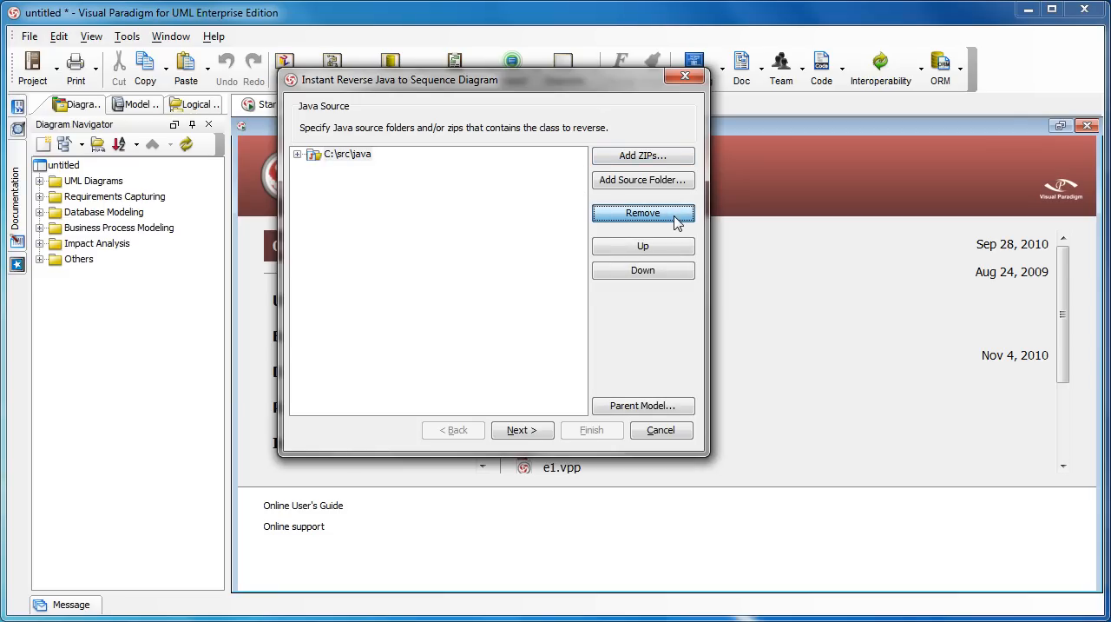
click(644, 212)
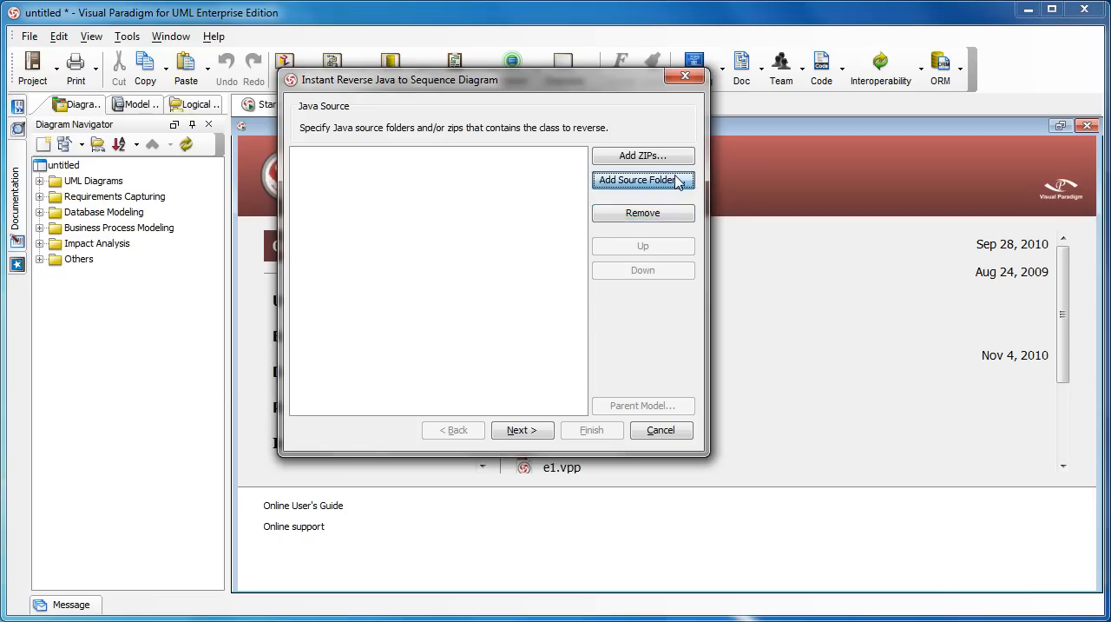
Add C:\src as the source folder through the Select Directories dialog.
click(643, 179)
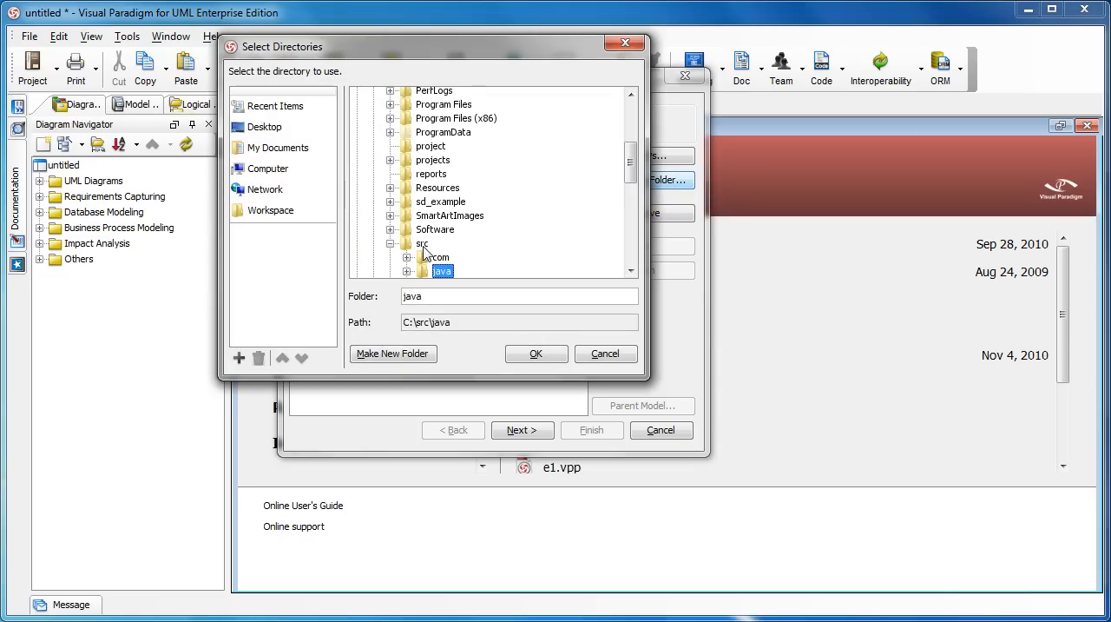
click(422, 244)
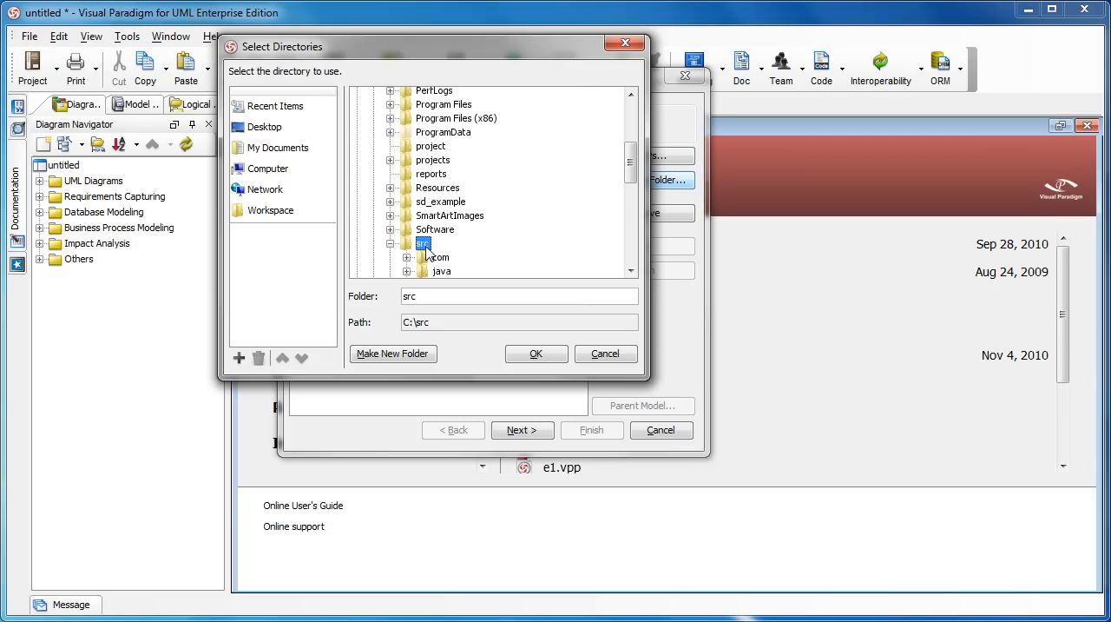
click(535, 354)
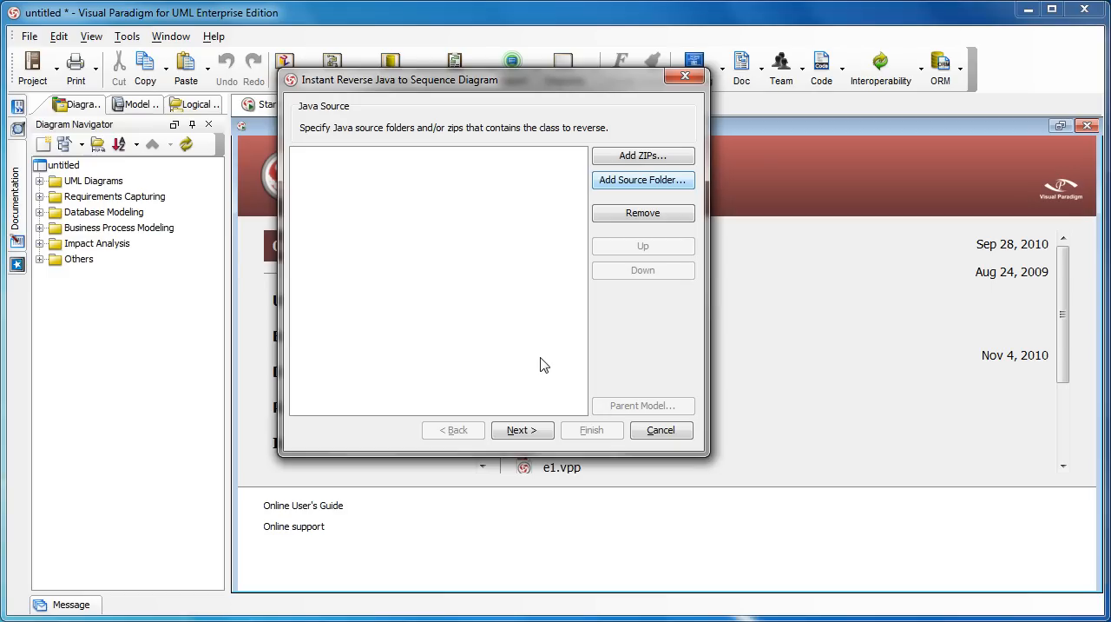
click(643, 180)
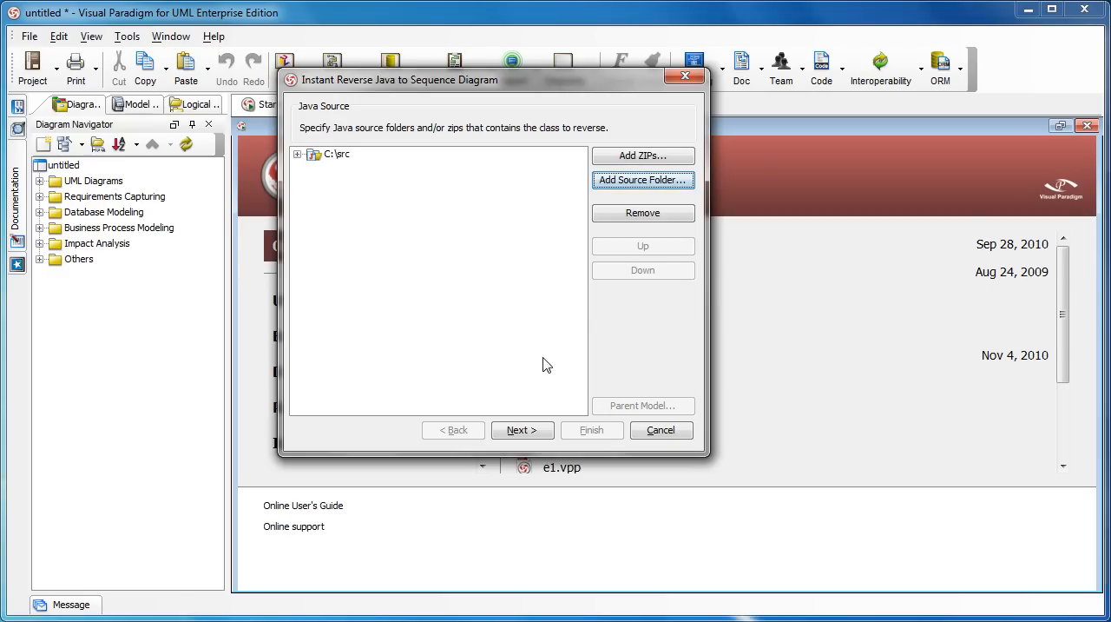
Expand java > io > File.java and select the length() operation.
click(522, 430)
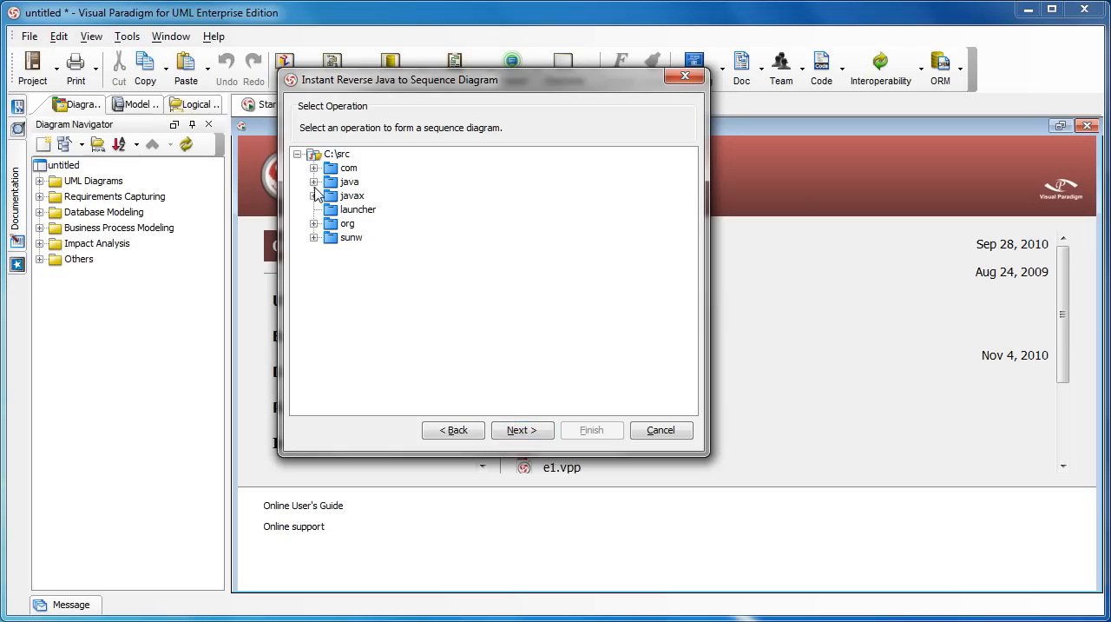
click(315, 181)
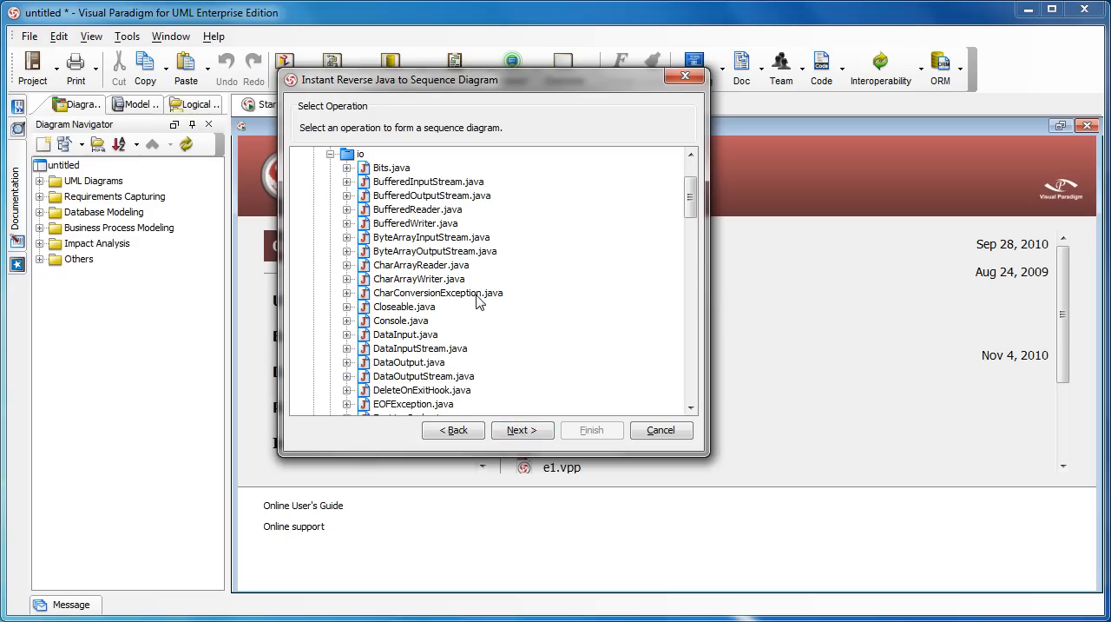
scroll(down, 3)
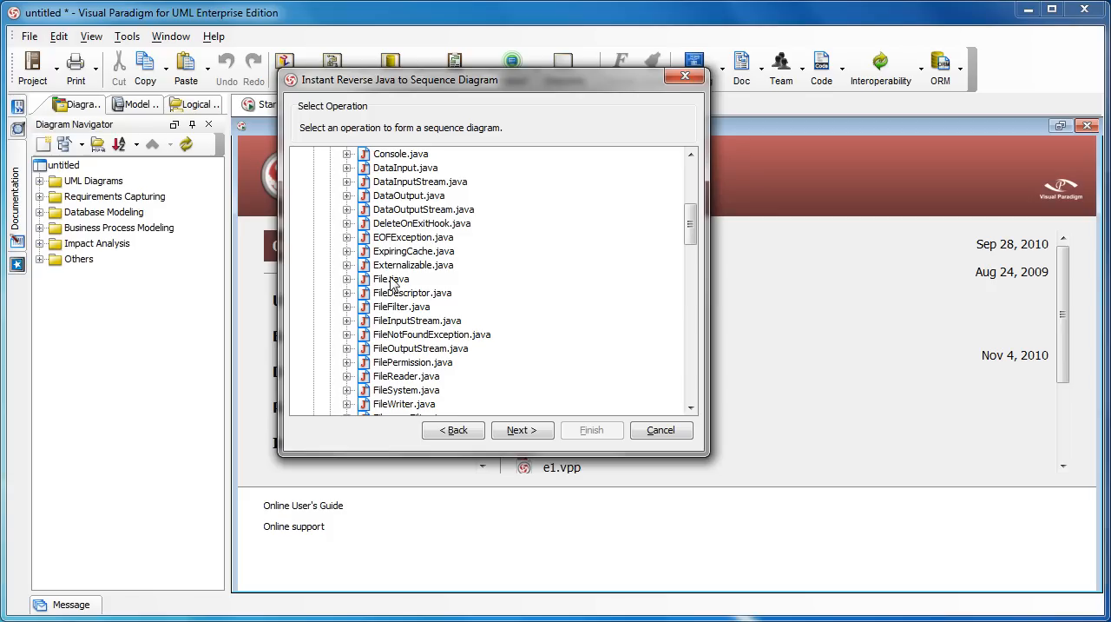
mouse_move(373, 293)
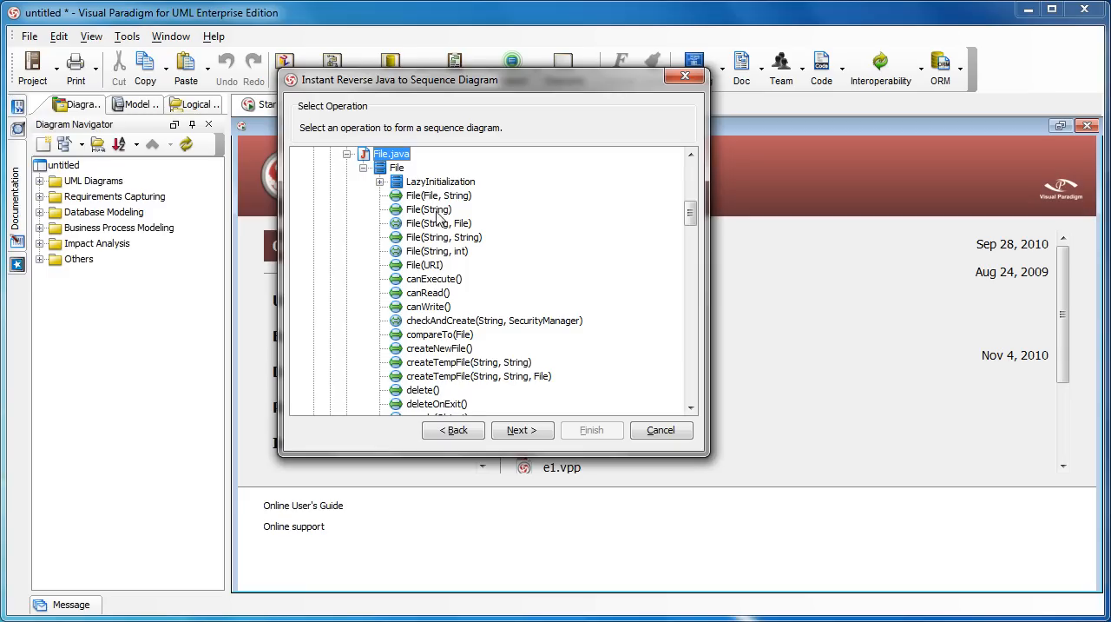
scroll(down, 3)
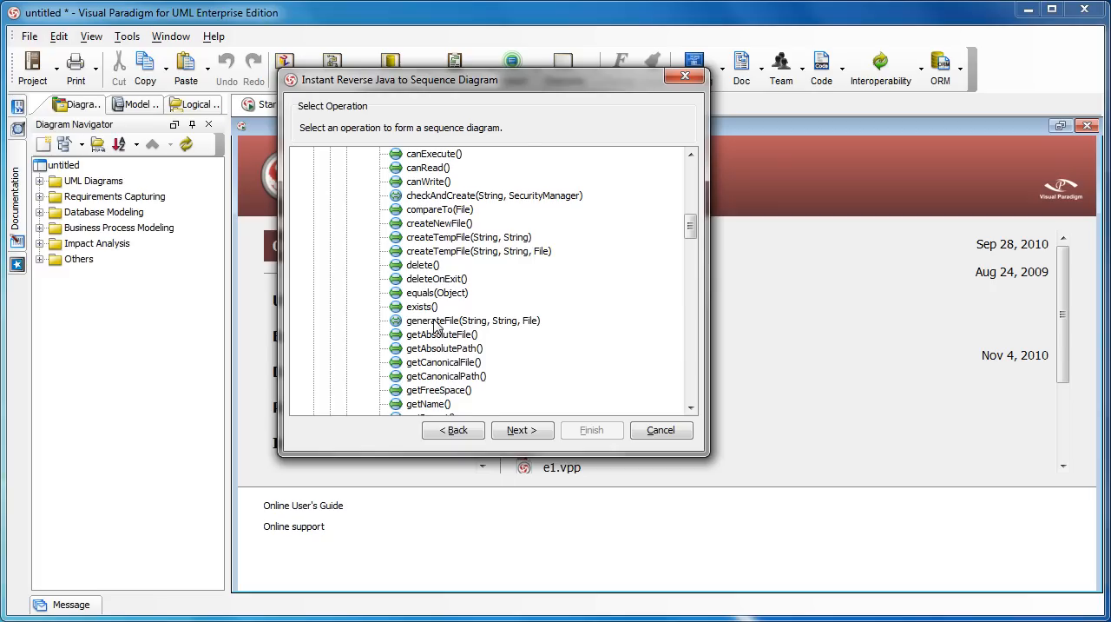
scroll(down, 3)
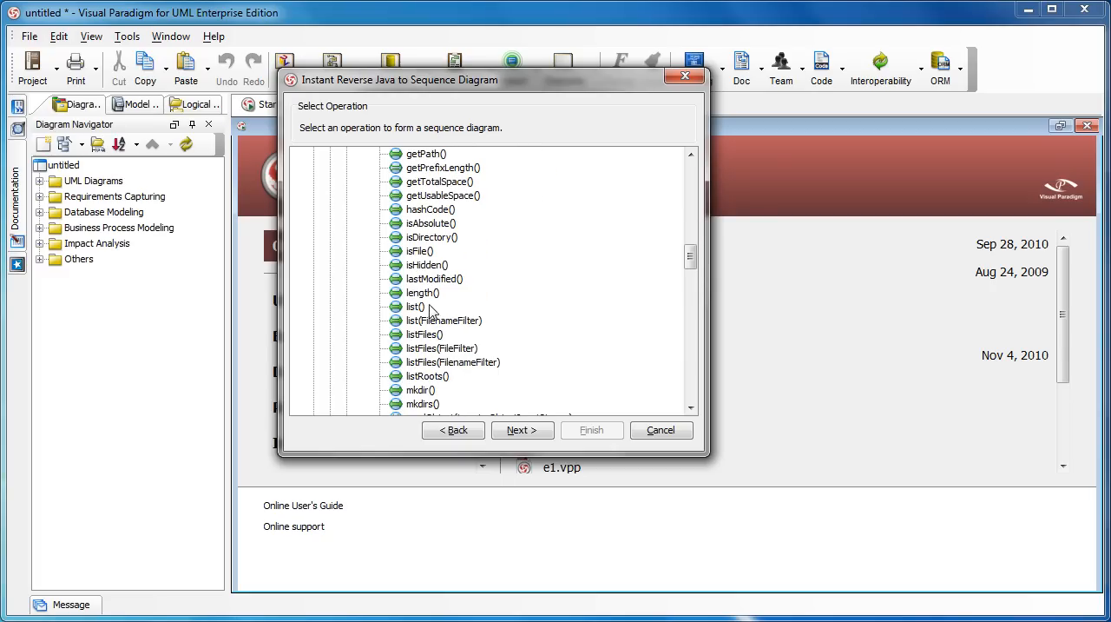
click(420, 293)
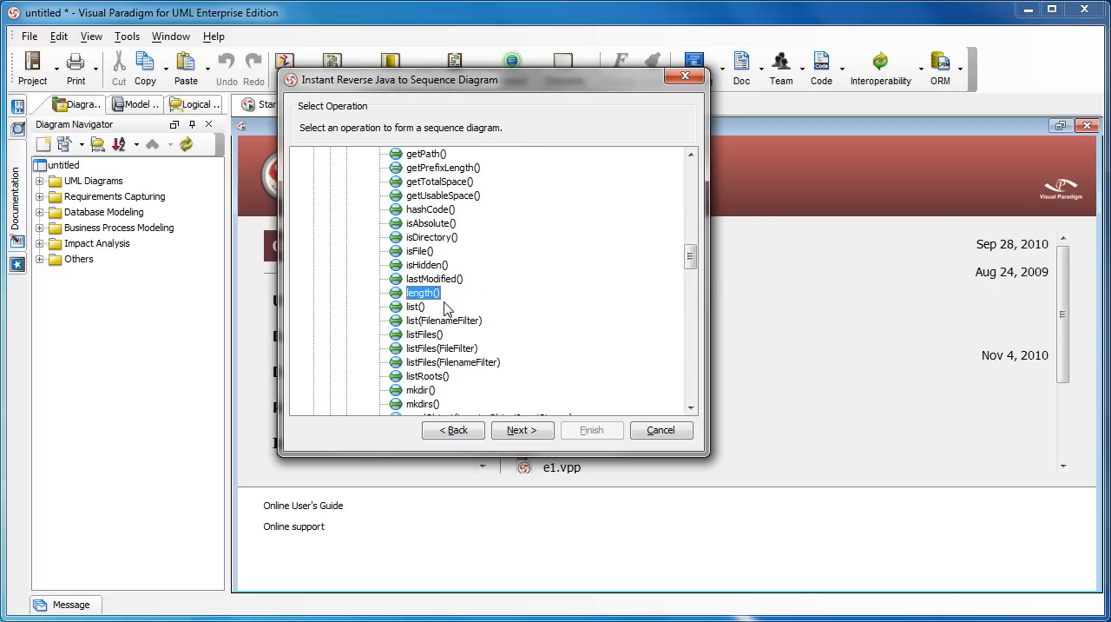
click(523, 429)
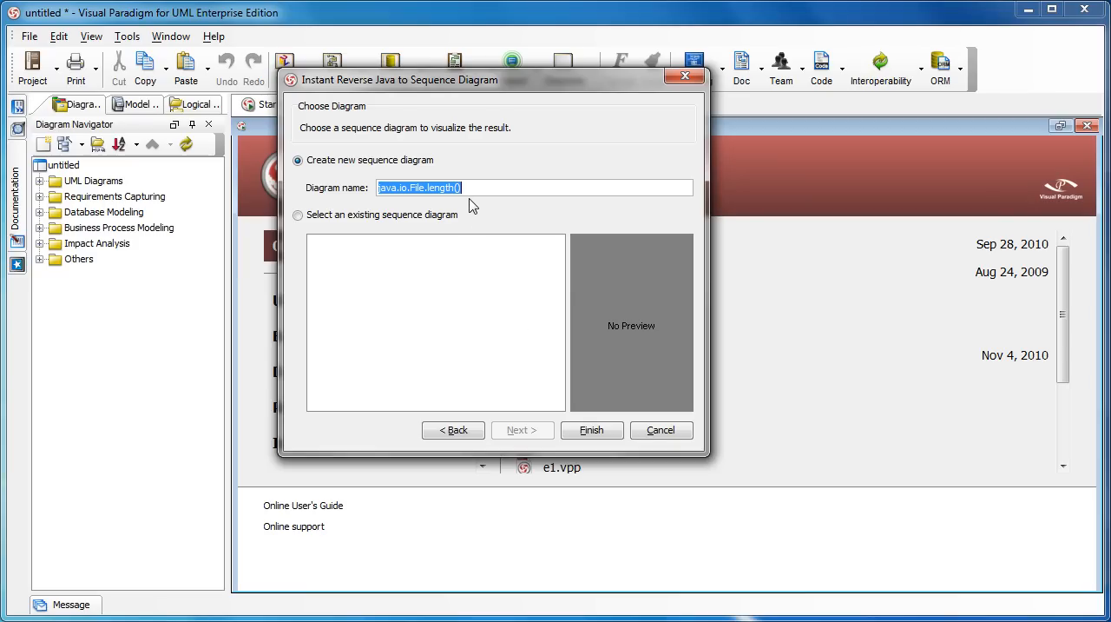
mouse_move(608, 437)
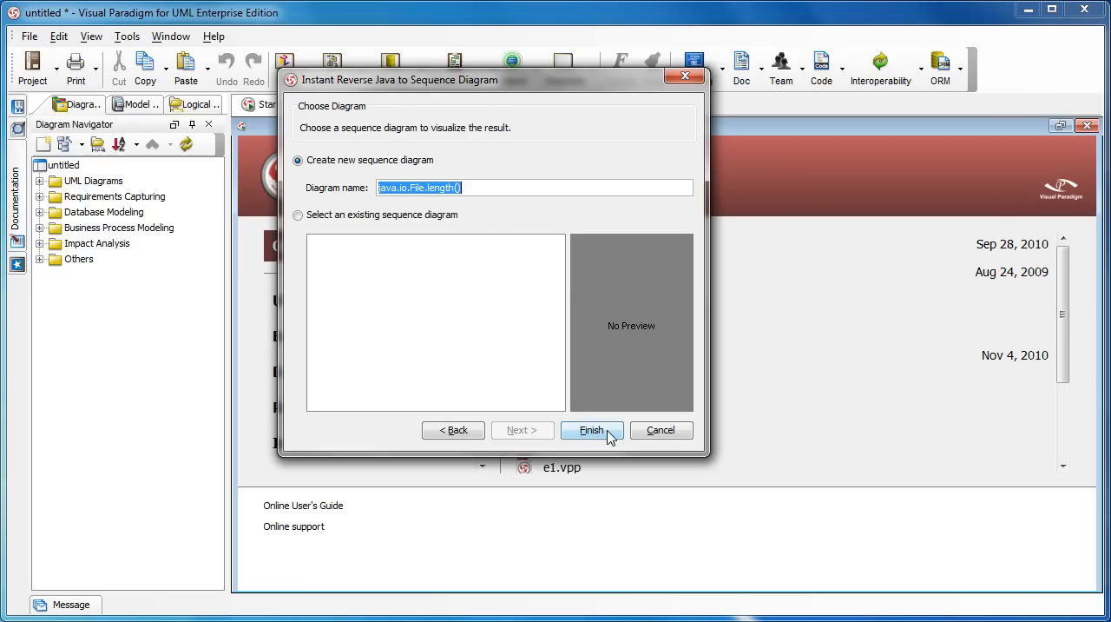
Finish the wizard, creating the new sequence diagram java.io.File.length().
click(592, 430)
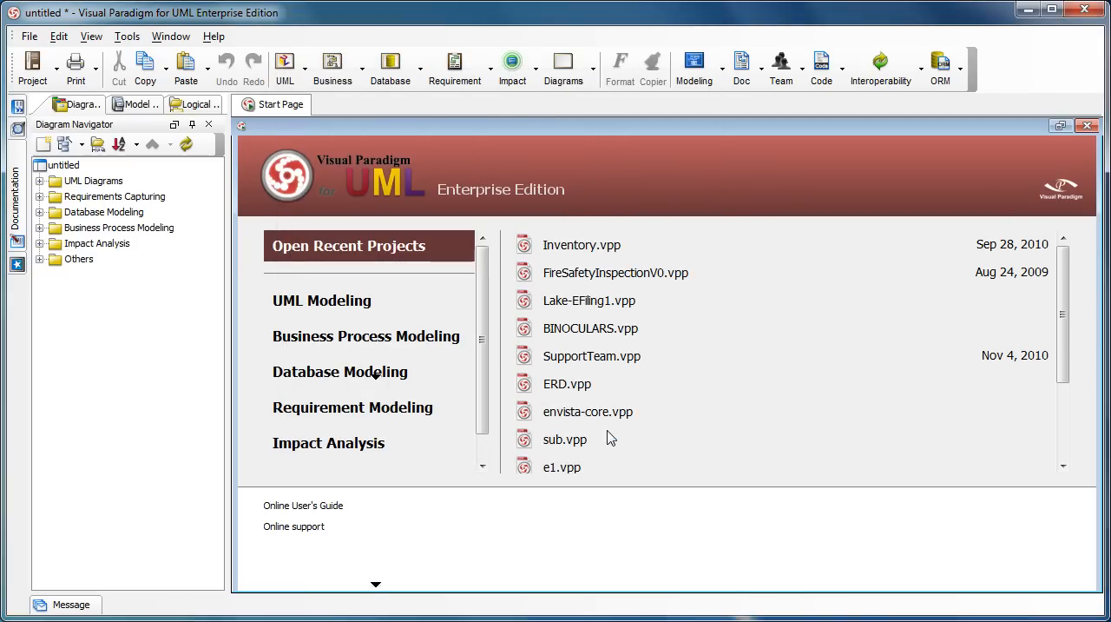